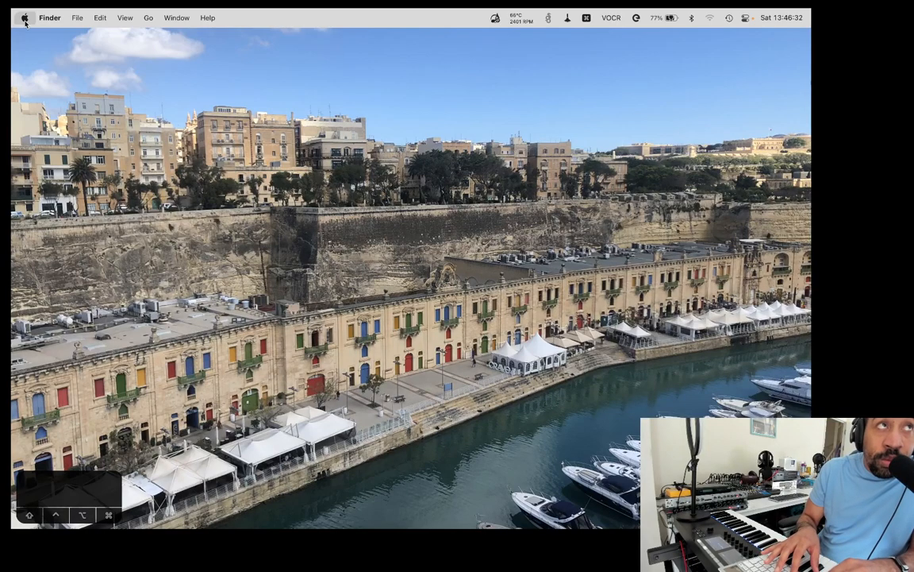
Step: Bring Finder to the front and show the Applications folder in a window
left_click(146, 19)
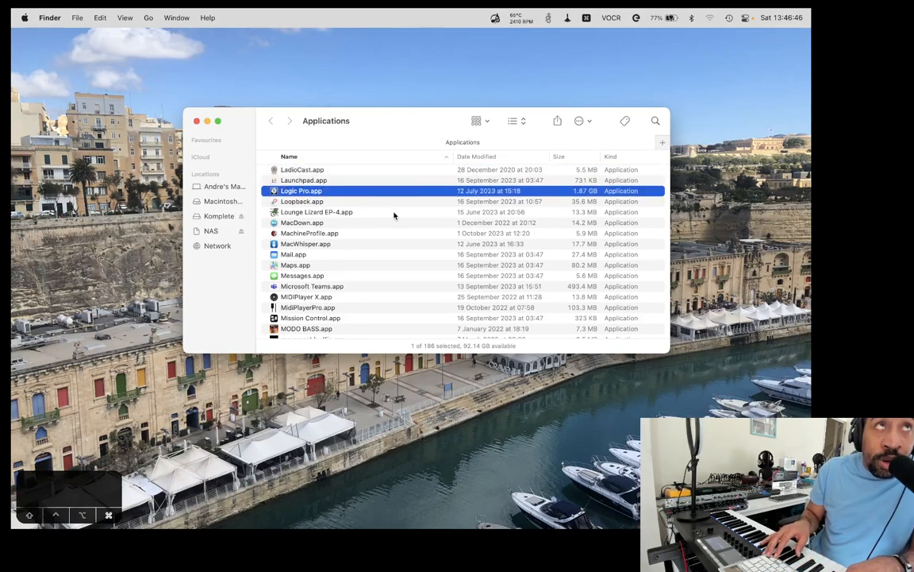
double_click(302, 190)
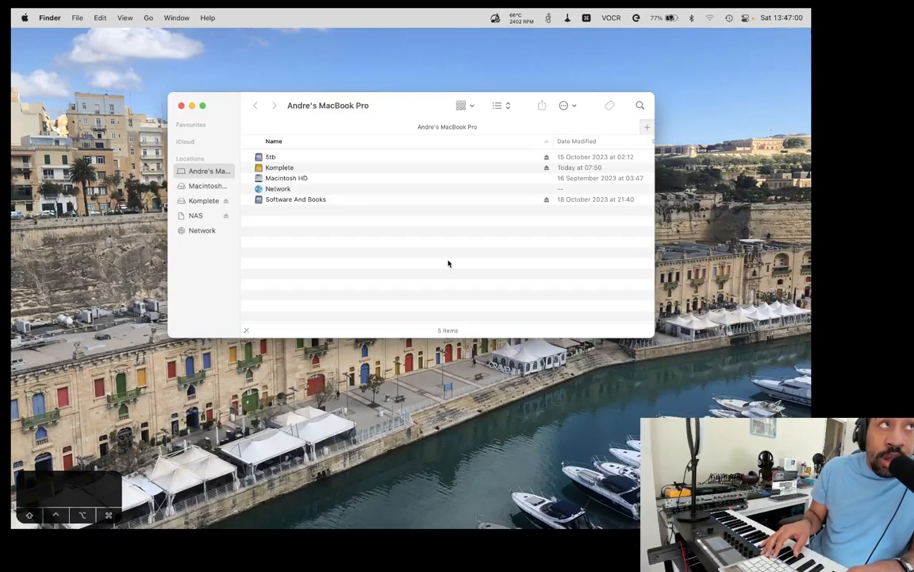
Step: Show the Computer view and select the Kompleta drive among the top-level locations
left_click(280, 168)
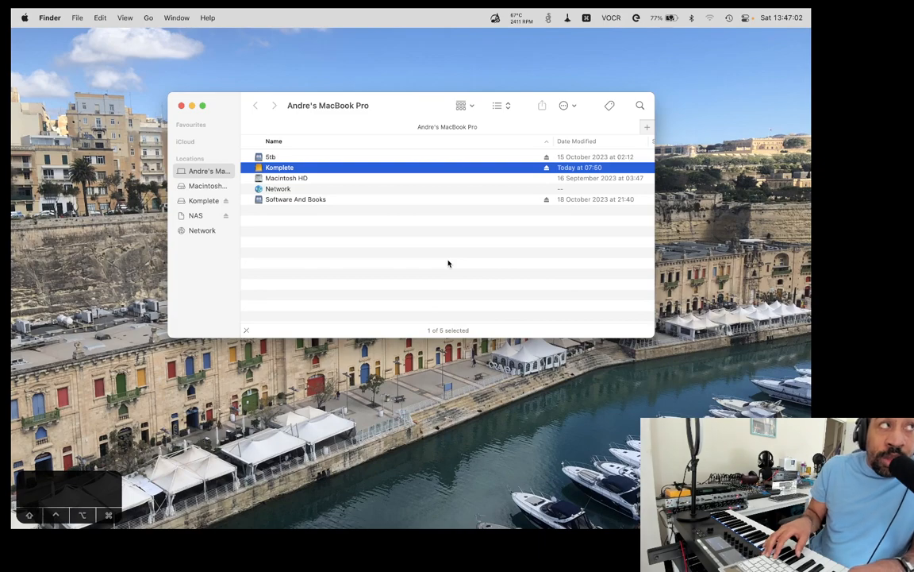
double_click(279, 168)
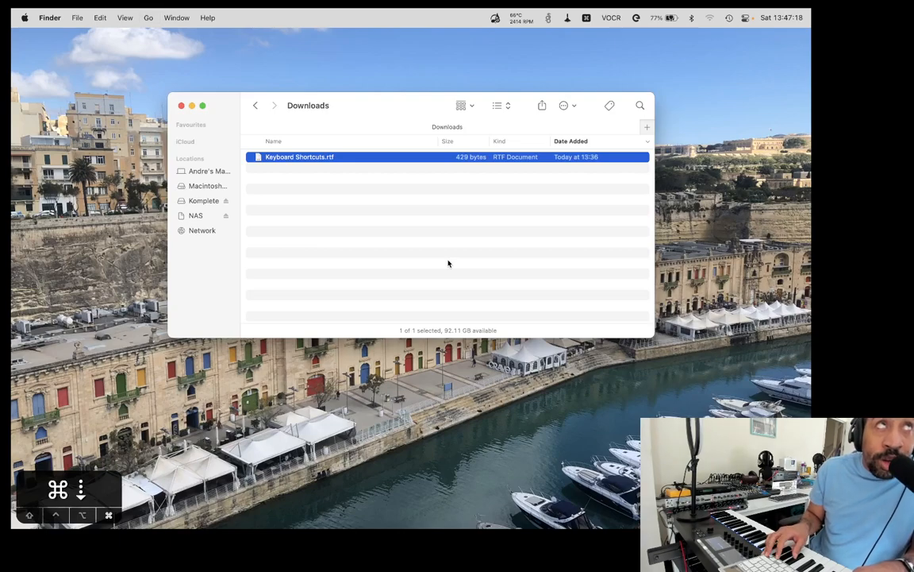
Step: Show the Downloads folder listing Keyboard Shortcuts.rtf
double_click(297, 157)
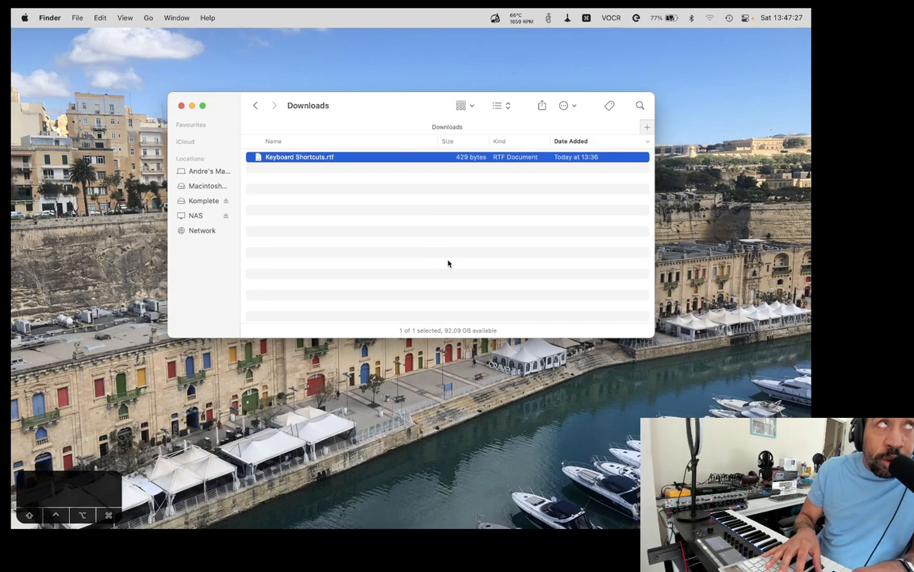
left_click(210, 171)
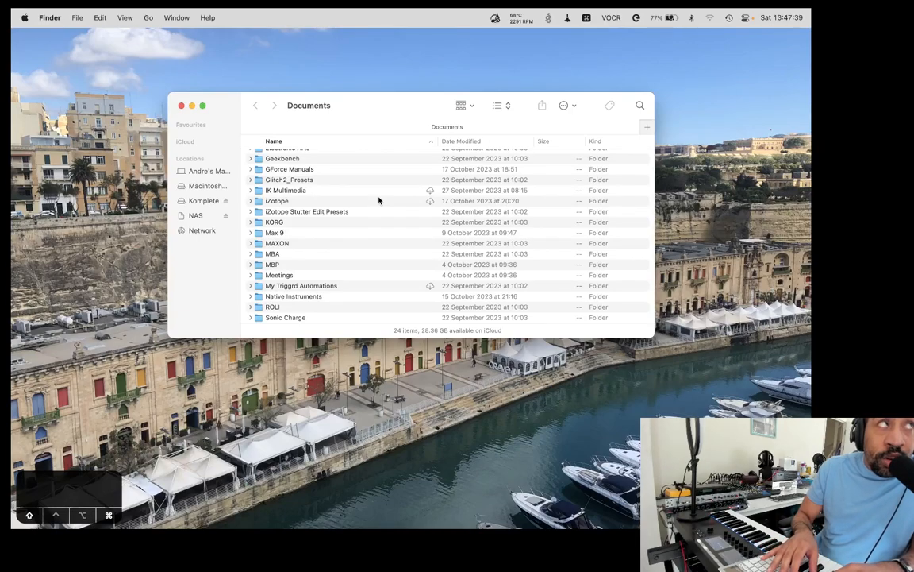
Step: Show the Documents folder, then switch to the iCloud Drive contents
left_click(254, 105)
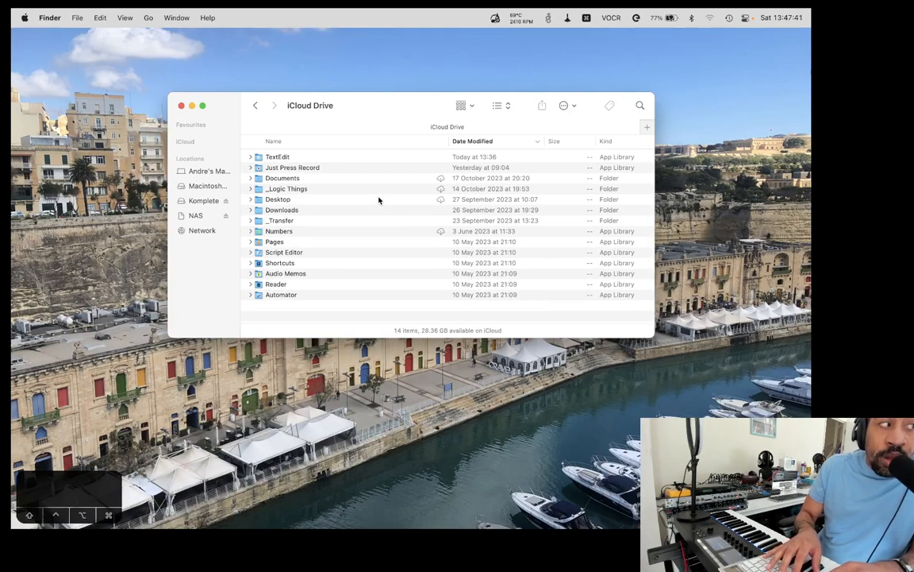